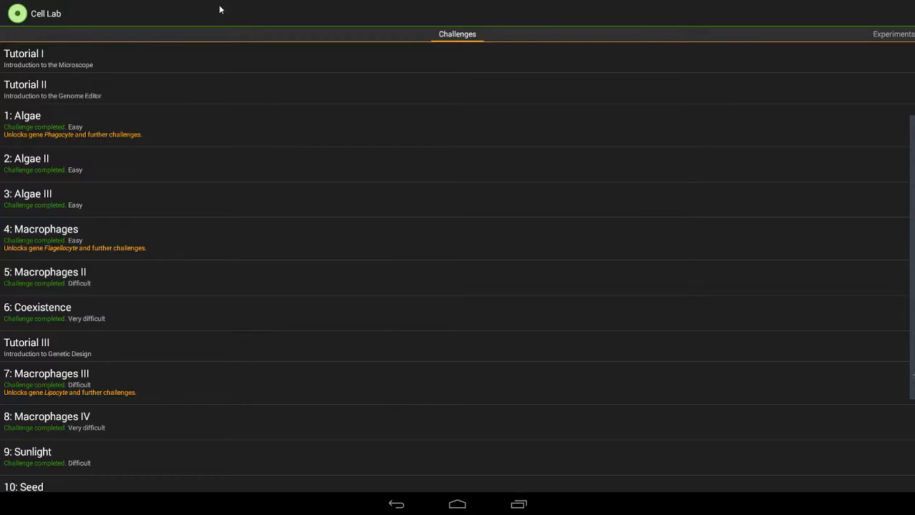
mouse_move(130, 163)
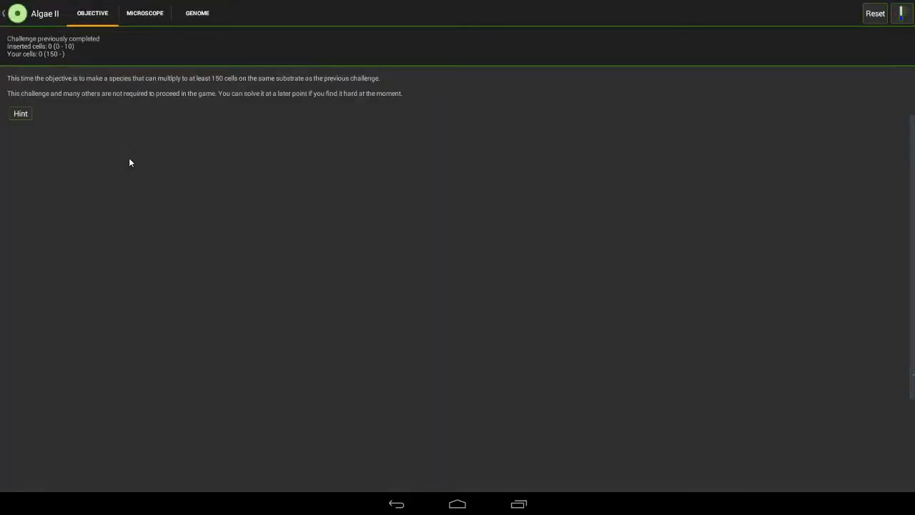
mouse_move(47, 65)
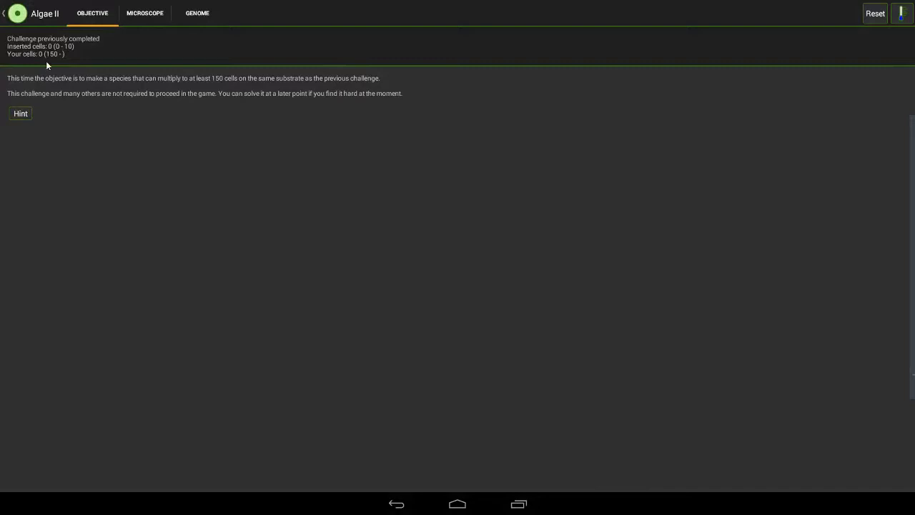
mouse_move(150, 12)
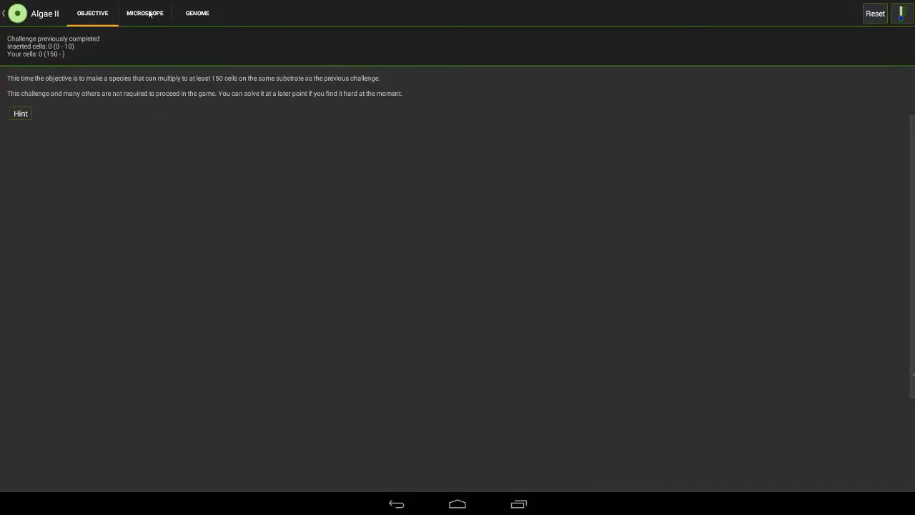
- Grow a colony from one cell in the dish, then check the count on Objective (about 125 of 150)
left_click(144, 13)
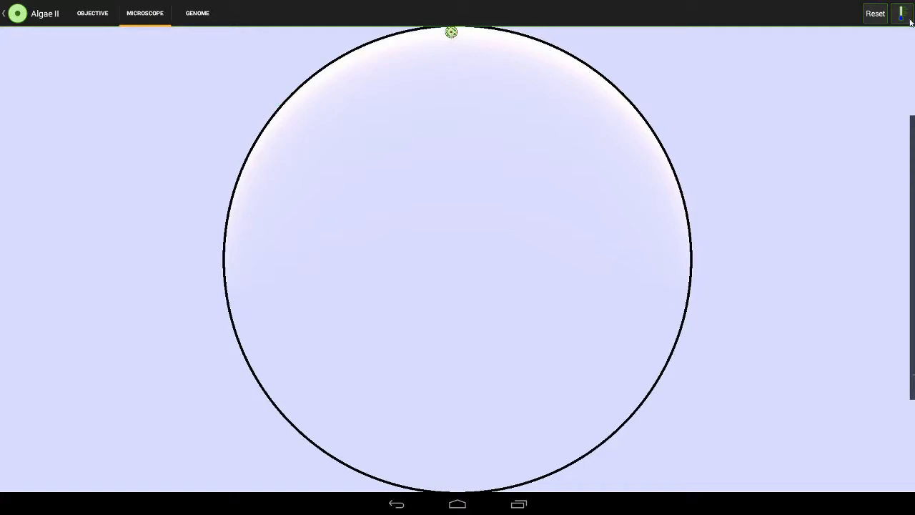
mouse_move(118, 255)
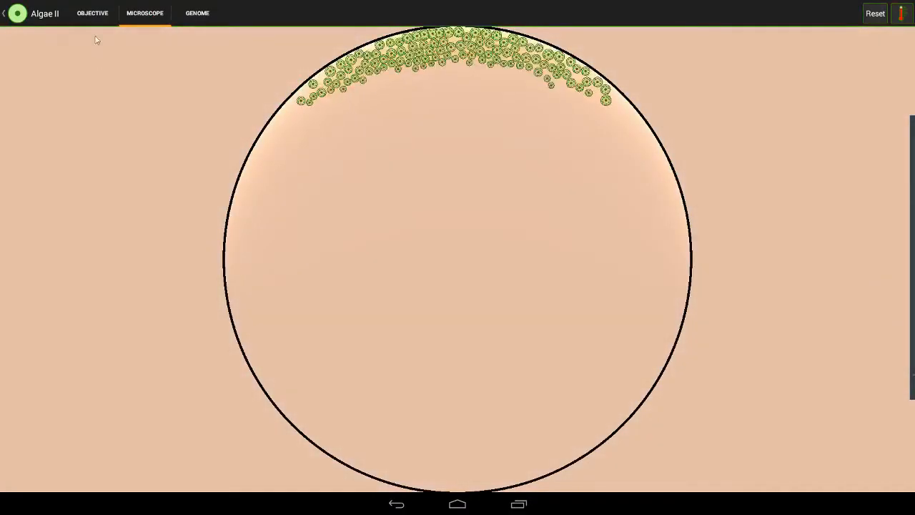
left_click(93, 13)
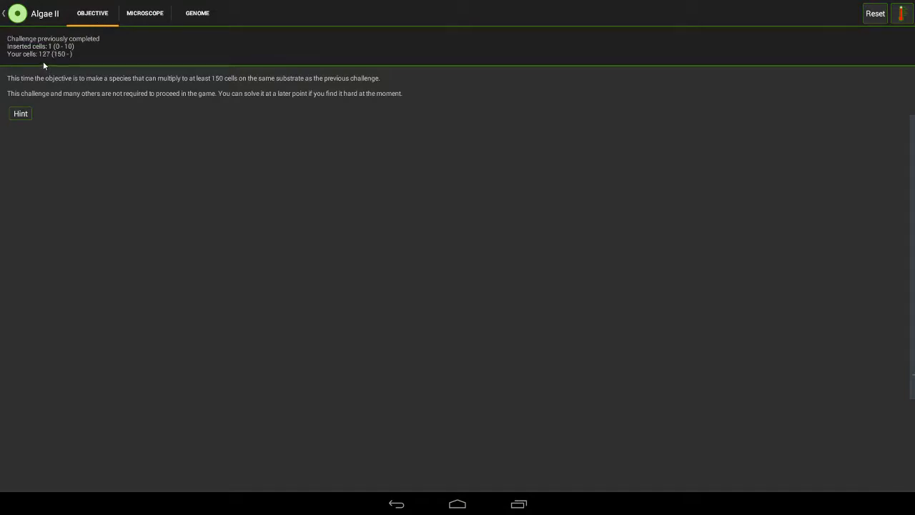
mouse_move(62, 65)
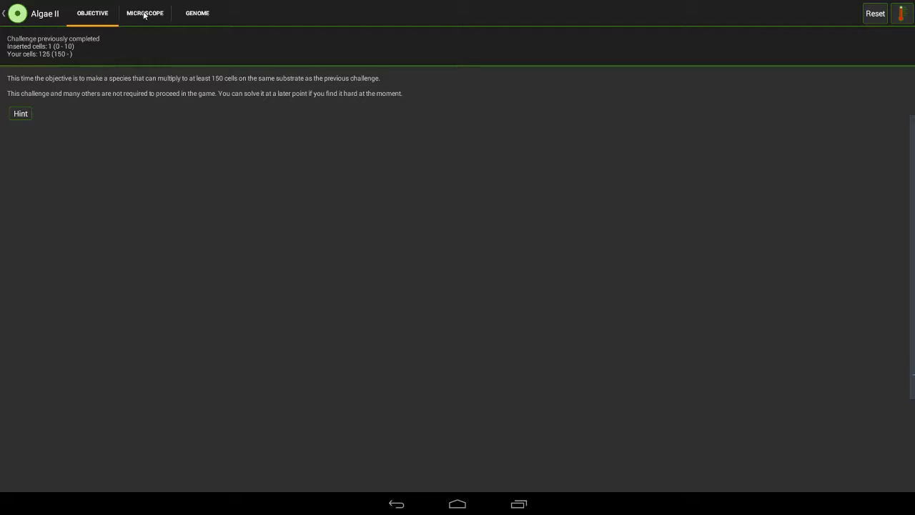
- Reset the microscope dish to clear the roughly 125-cell colony
left_click(146, 13)
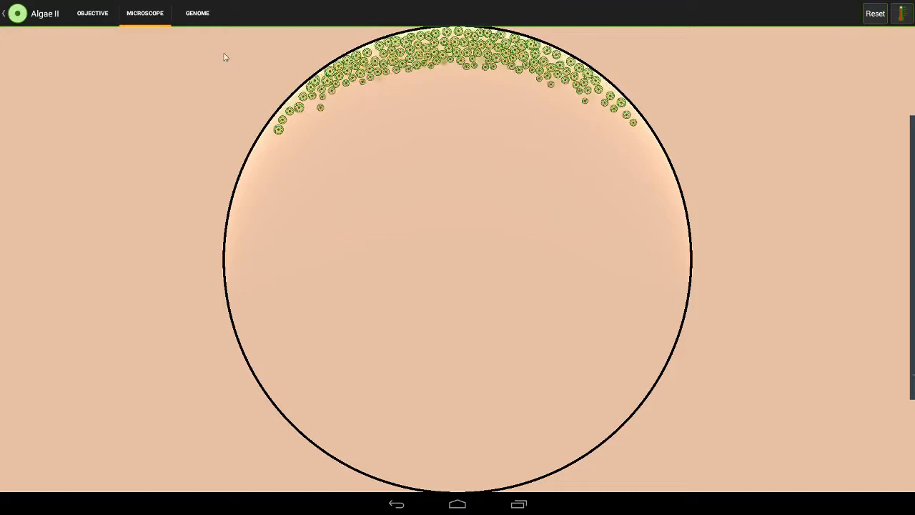
left_click(875, 13)
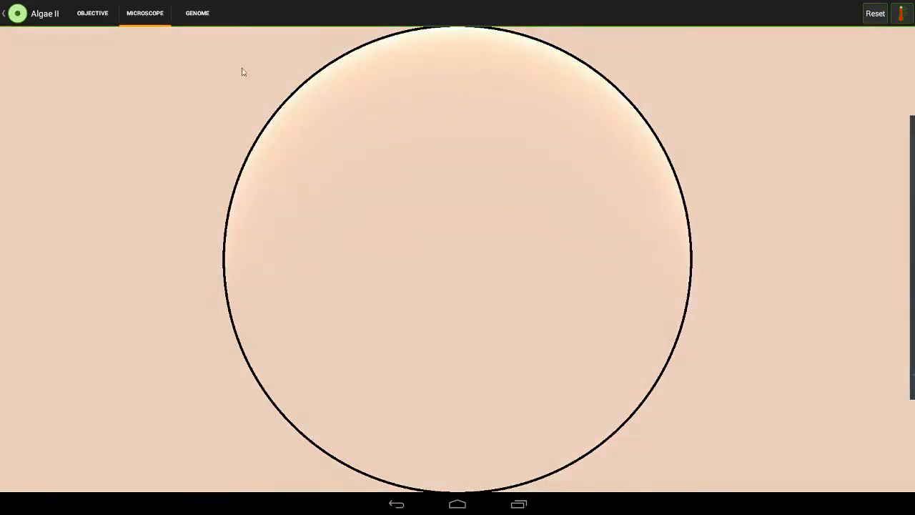
- Enable Make adhesin in the genome, preview the bonded split, and return to the empty dish
left_click(197, 13)
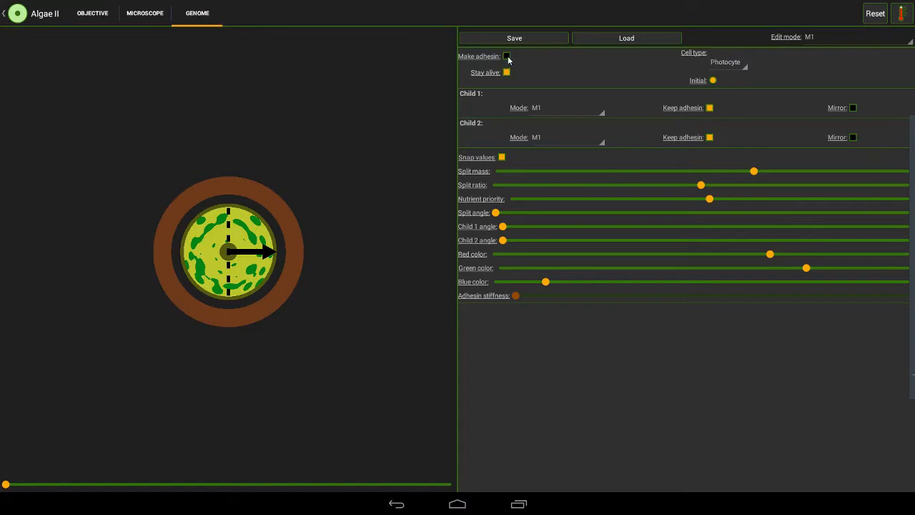
left_click(507, 56)
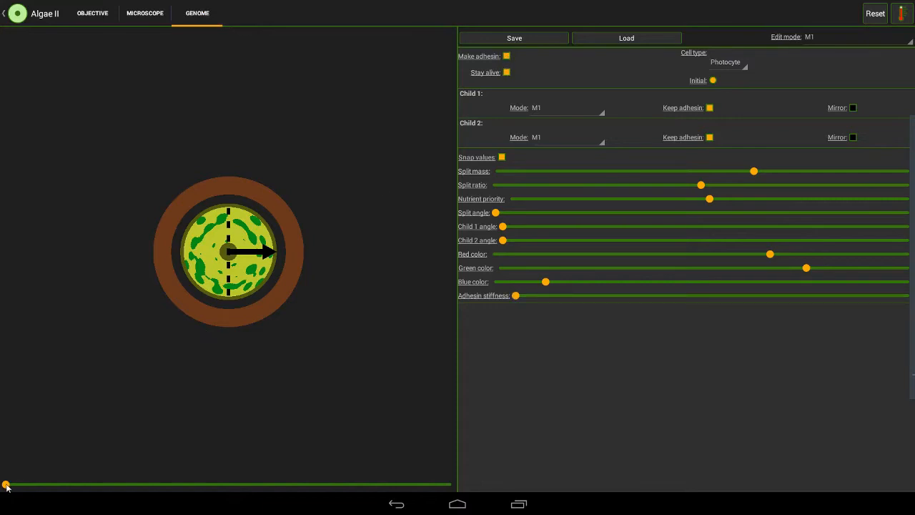
left_click_drag(6, 485, 53, 484)
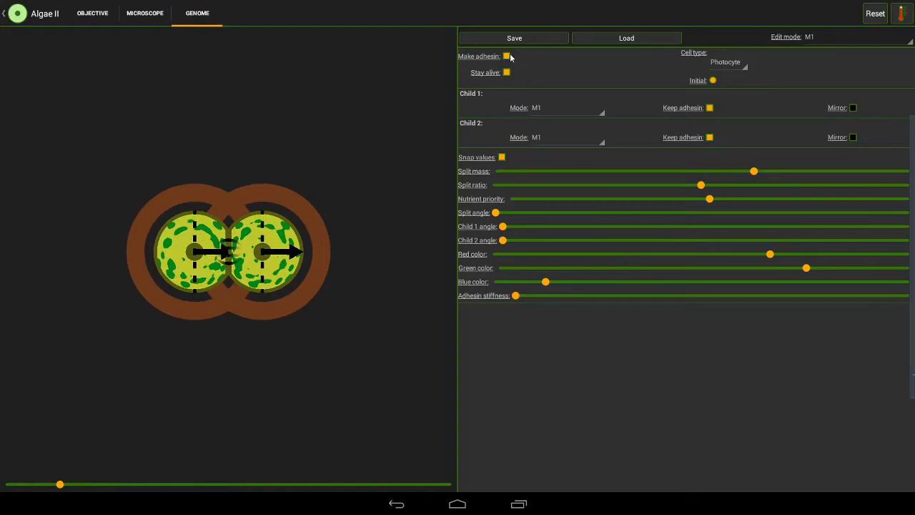
left_click(506, 55)
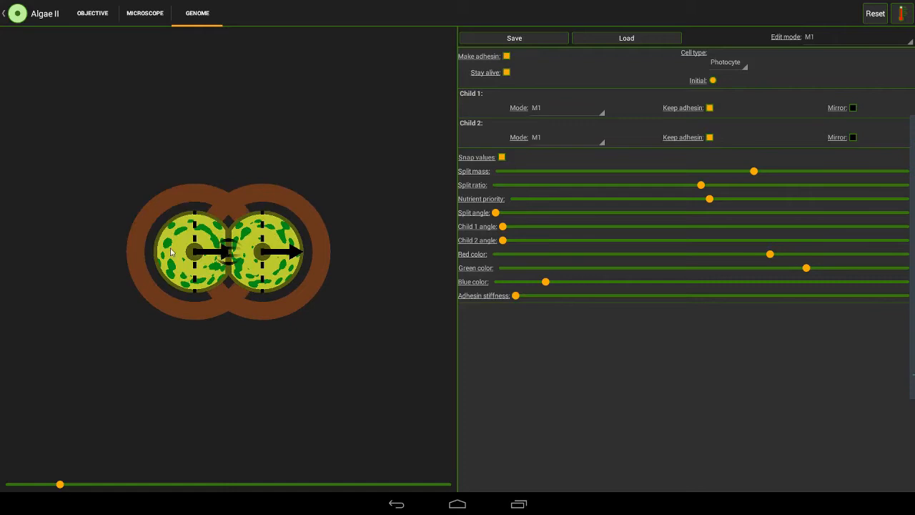
left_click(145, 13)
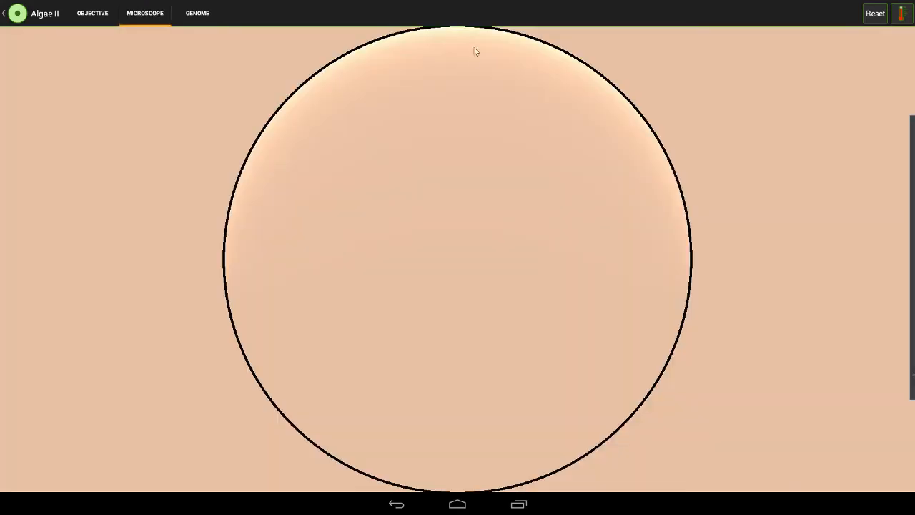